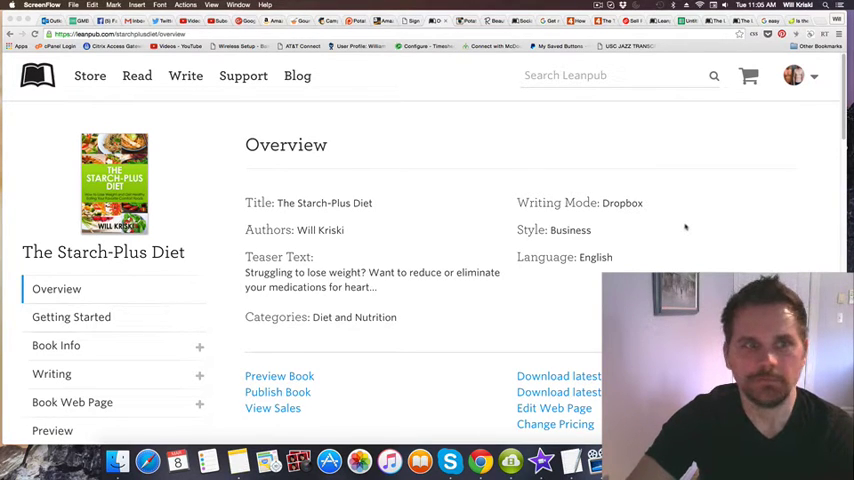
pyautogui.moveTo(150, 190)
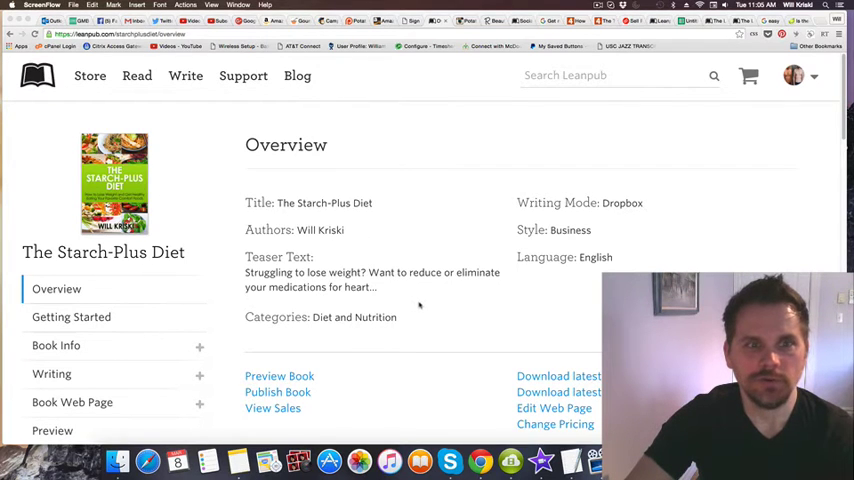
# Review the sales rows and pick out the $2,004.25 unpaid royalties figure.
pyautogui.scroll(-3)
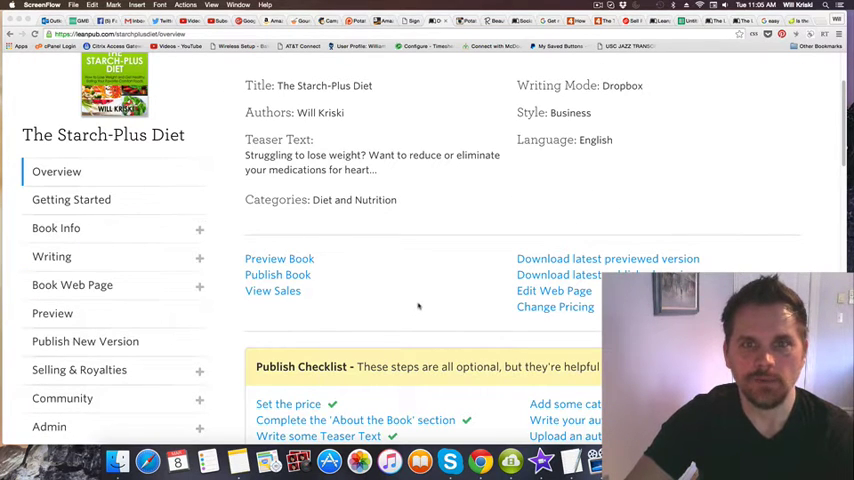
pyautogui.scroll(-3)
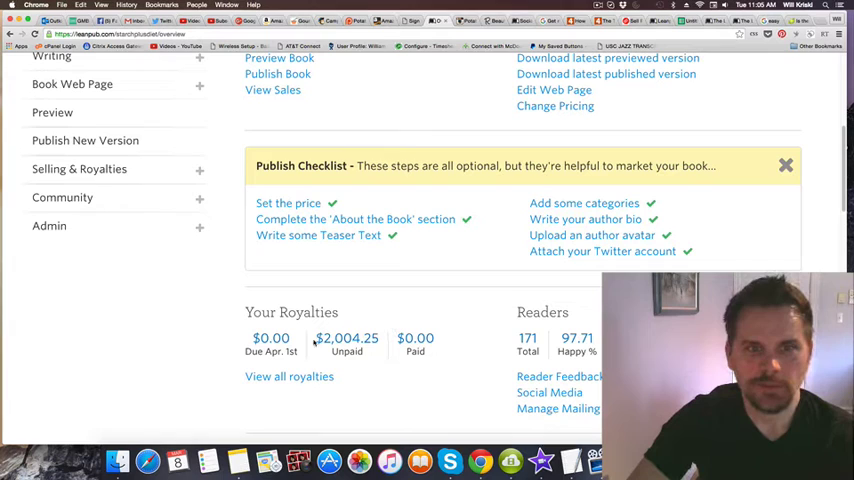
pyautogui.doubleClick(346, 338)
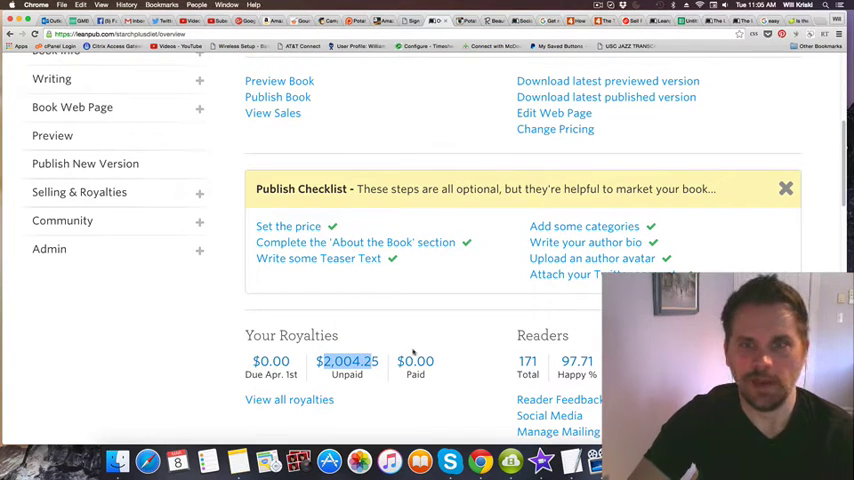
pyautogui.scroll(3)
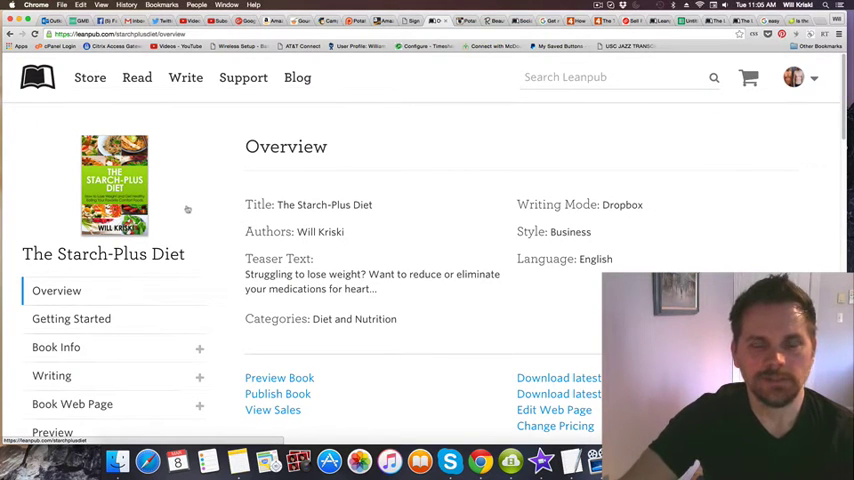
pyautogui.moveTo(380, 188)
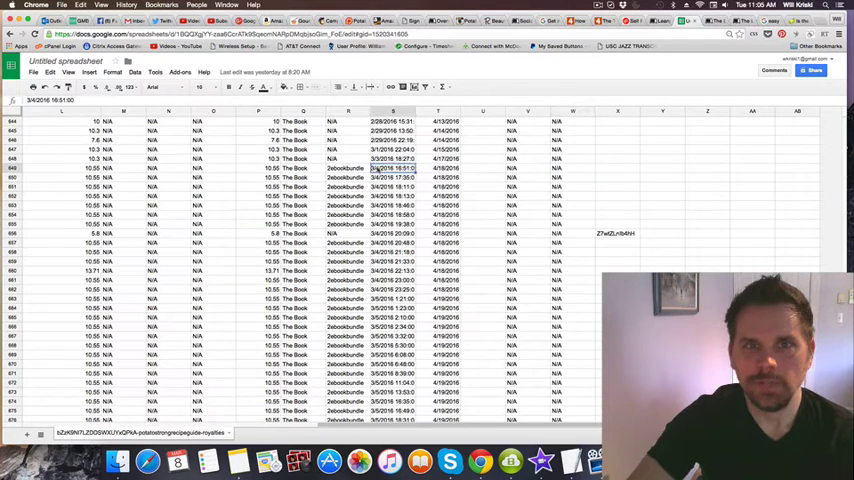
pyautogui.moveTo(234, 172)
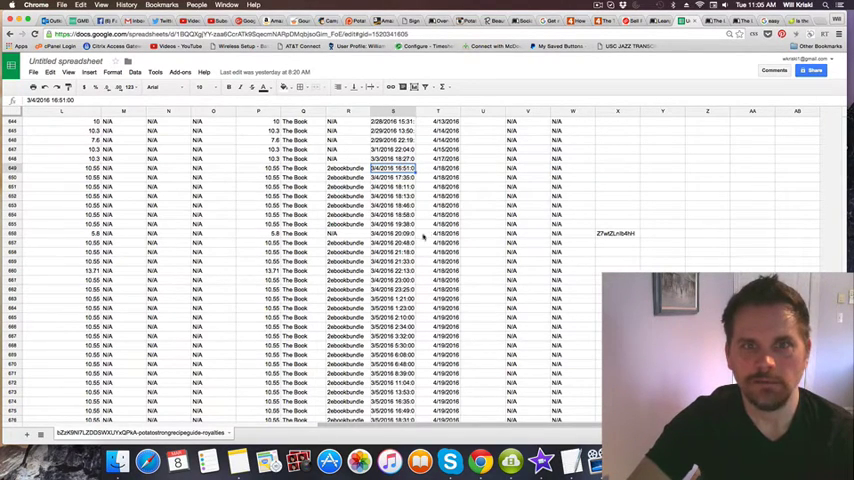
# Scroll to the final spreadsheet entries, then leave them for a new Chrome tab.
pyautogui.scroll(-3)
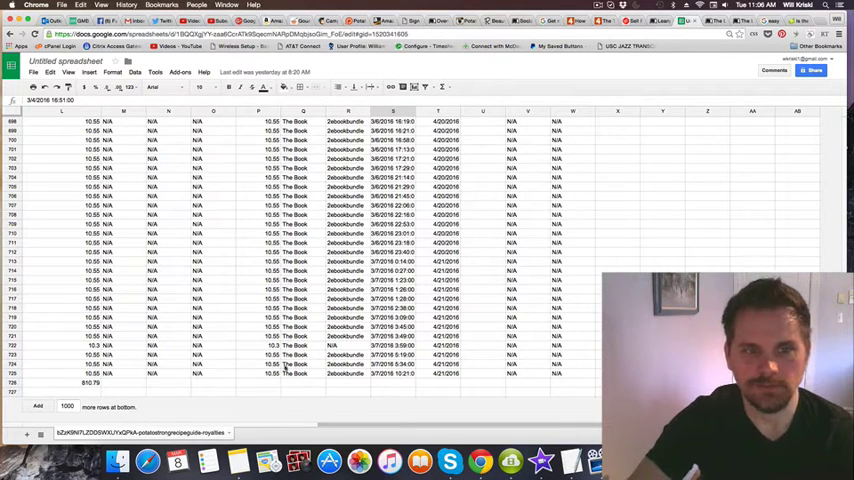
pyautogui.click(62, 372)
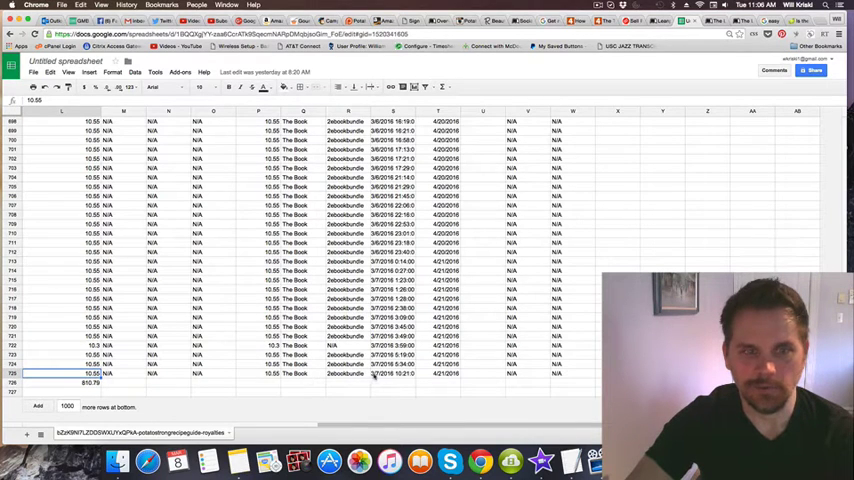
pyautogui.click(392, 372)
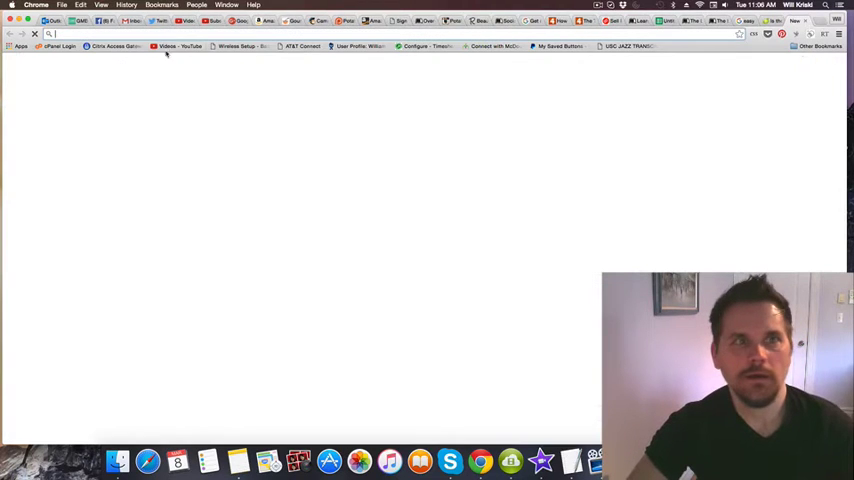
# Enter the calculation '=2800' in the address bar before returning to the book overview.
pyautogui.write('=2')
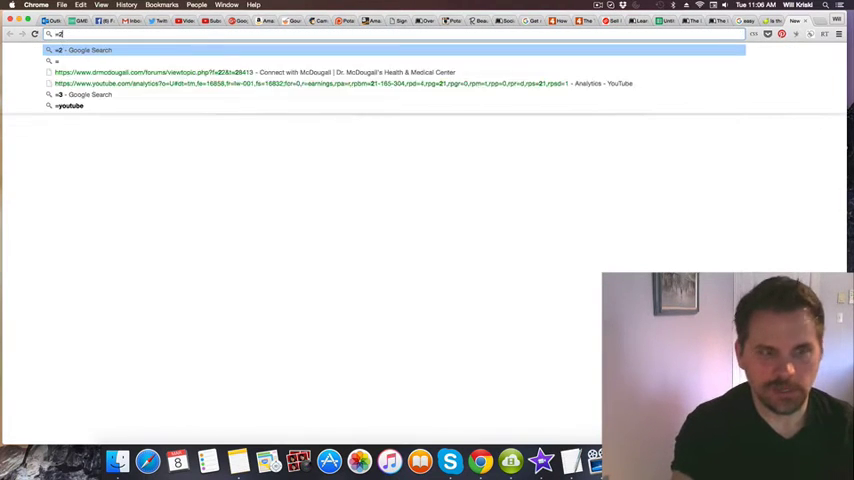
pyautogui.write('800')
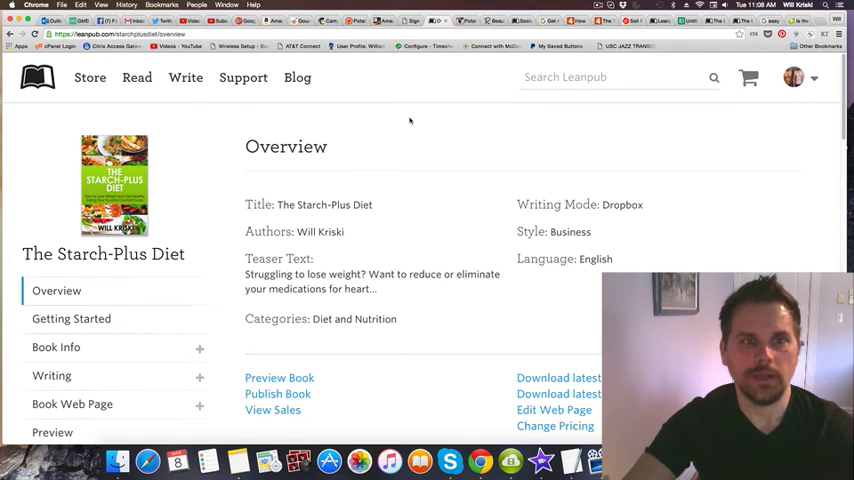
pyautogui.moveTo(458, 108)
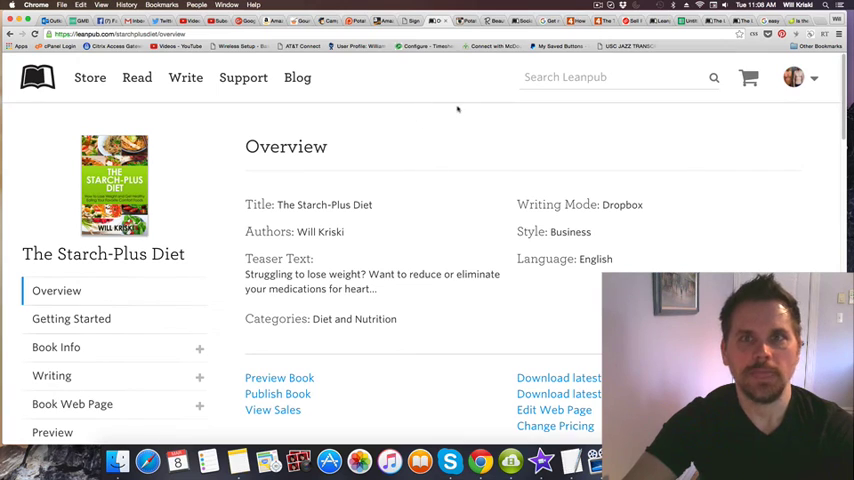